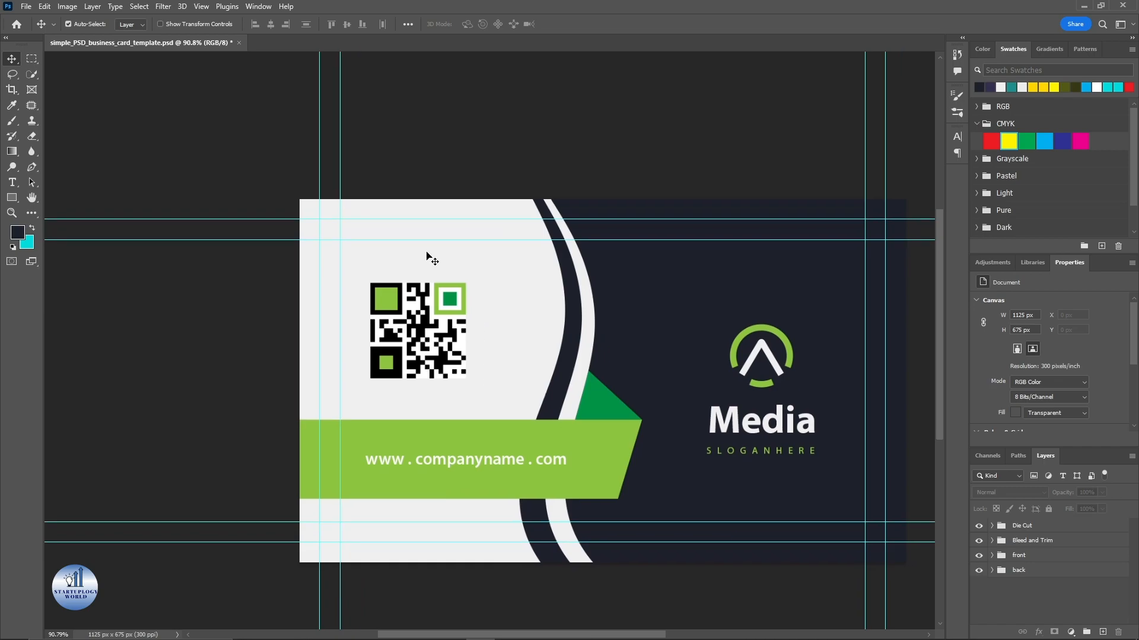
{"action": "mouse_move", "coordinate": [308, 243]}
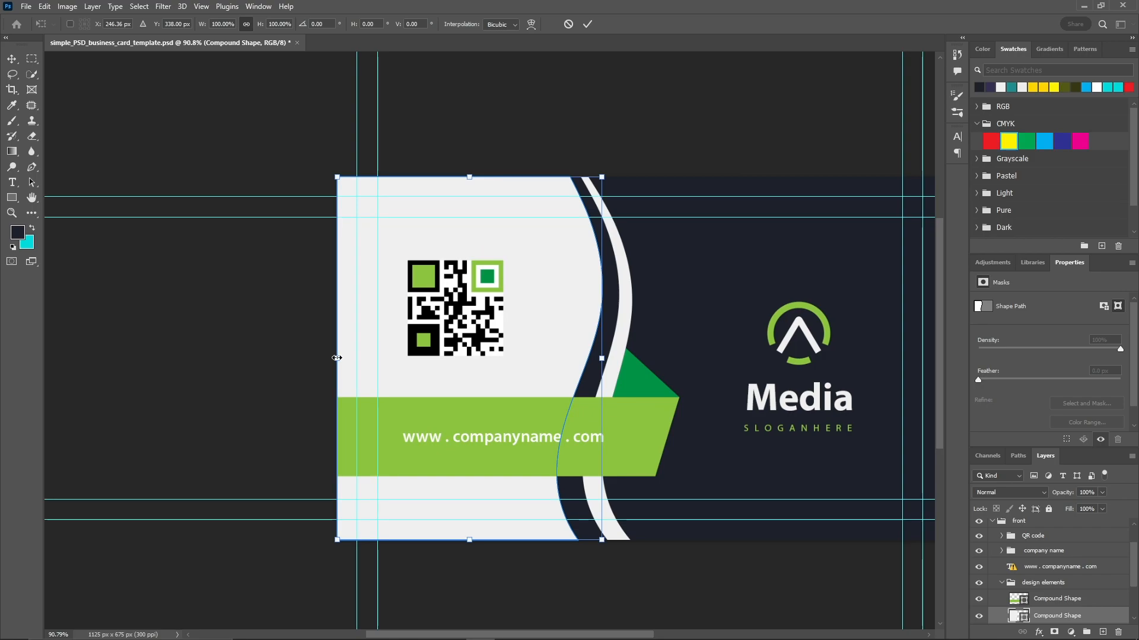
Narrow the light and dark background shapes by dragging their side edges inward
{"action": "left_click_drag", "start_coordinate": [336, 357], "coordinate": [365, 357]}
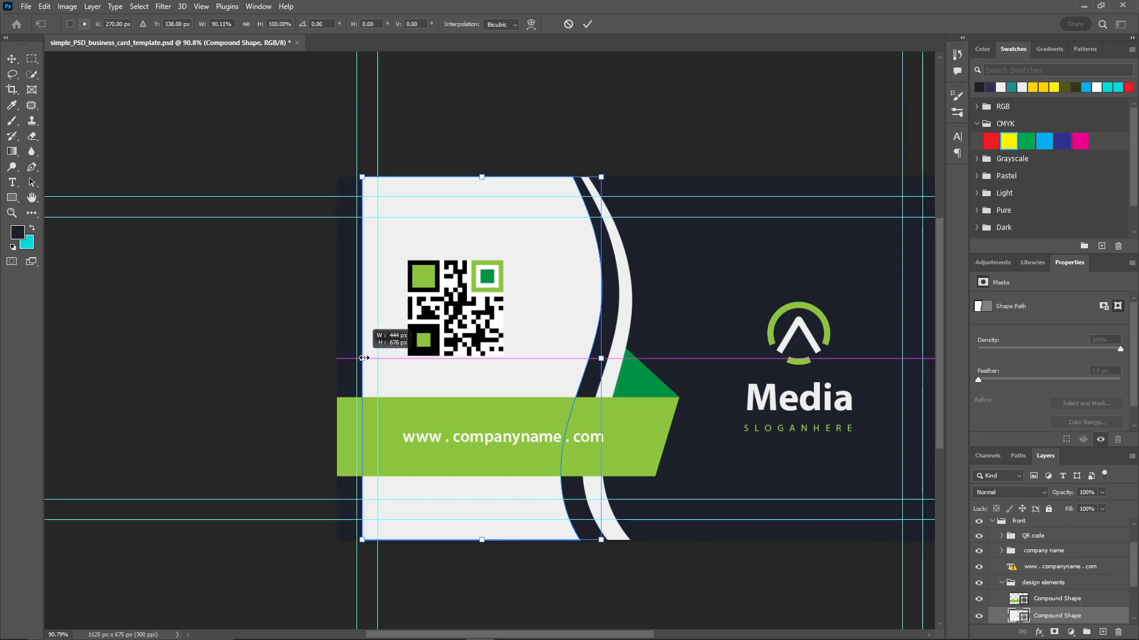
{"action": "left_click_drag", "start_coordinate": [362, 358], "coordinate": [377, 358]}
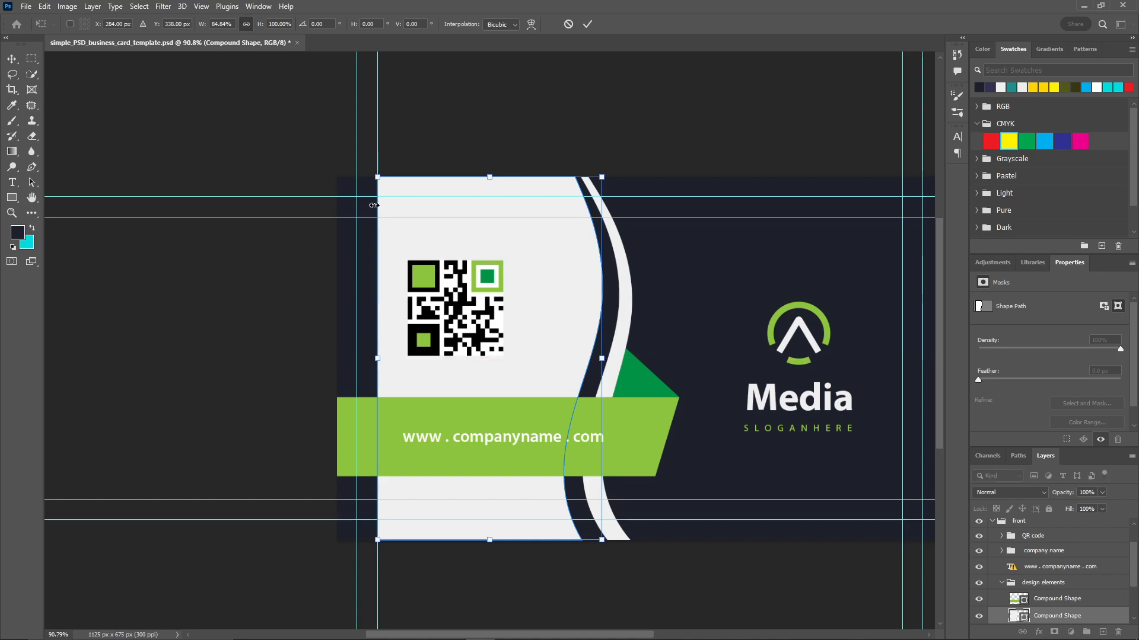
{"action": "left_click", "coordinate": [587, 23]}
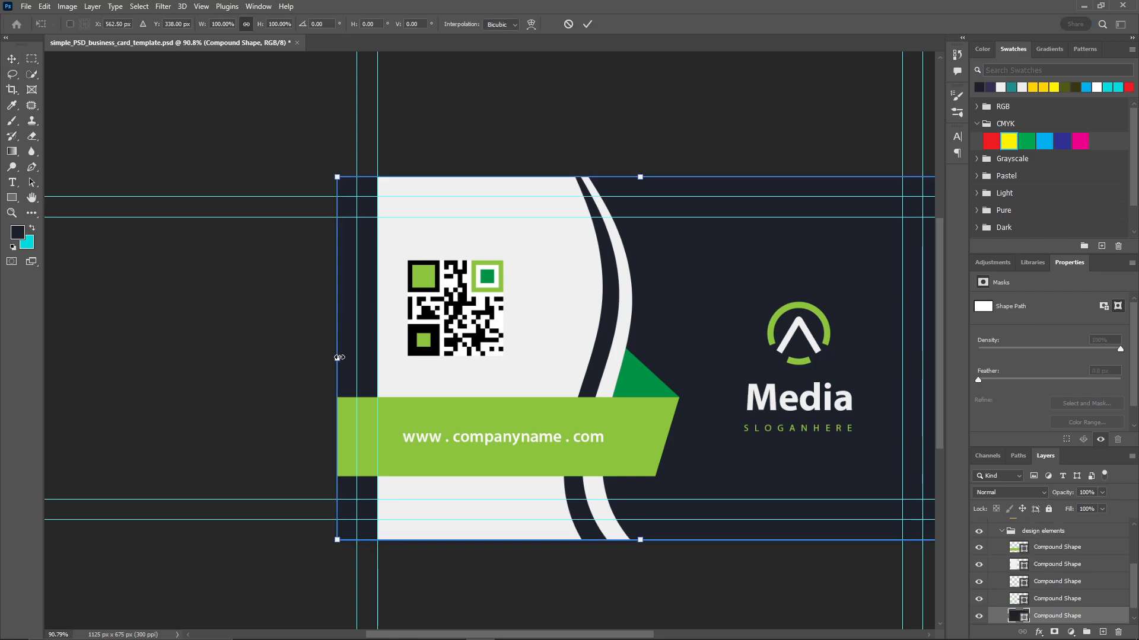
{"action": "left_click_drag", "start_coordinate": [336, 357], "coordinate": [356, 357]}
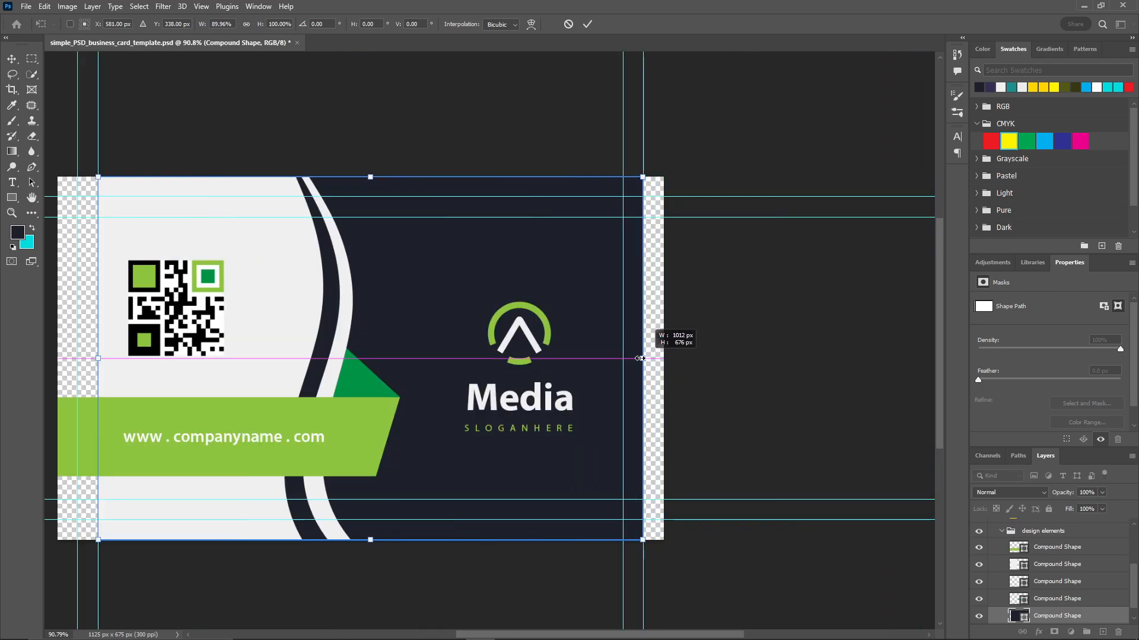
{"action": "left_click_drag", "start_coordinate": [641, 358], "coordinate": [621, 358]}
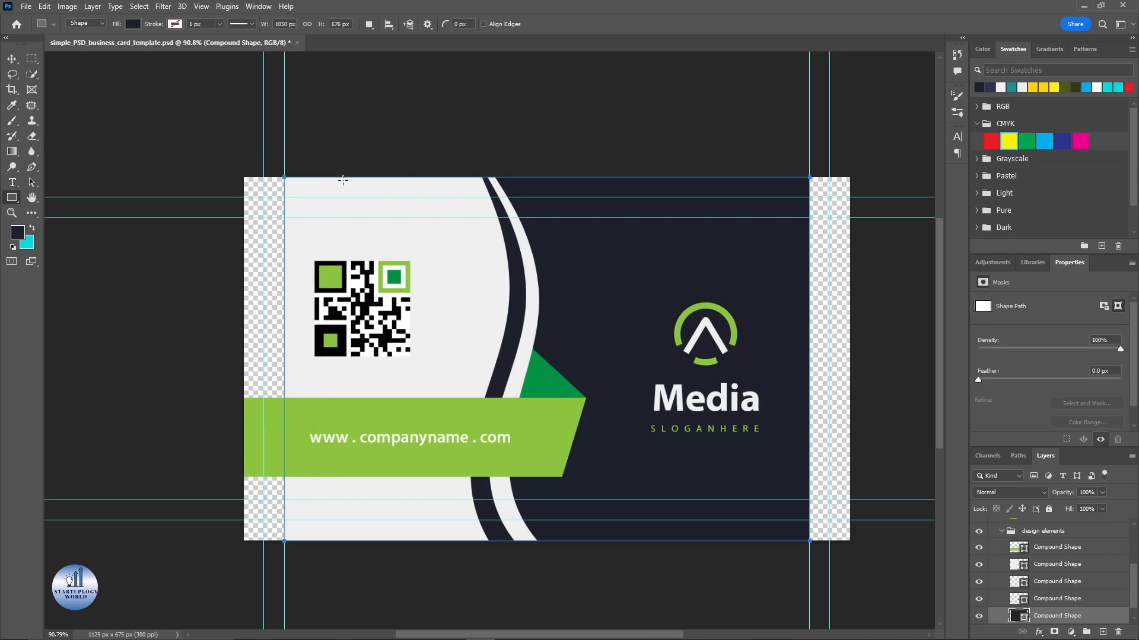
{"action": "mouse_move", "coordinate": [331, 177]}
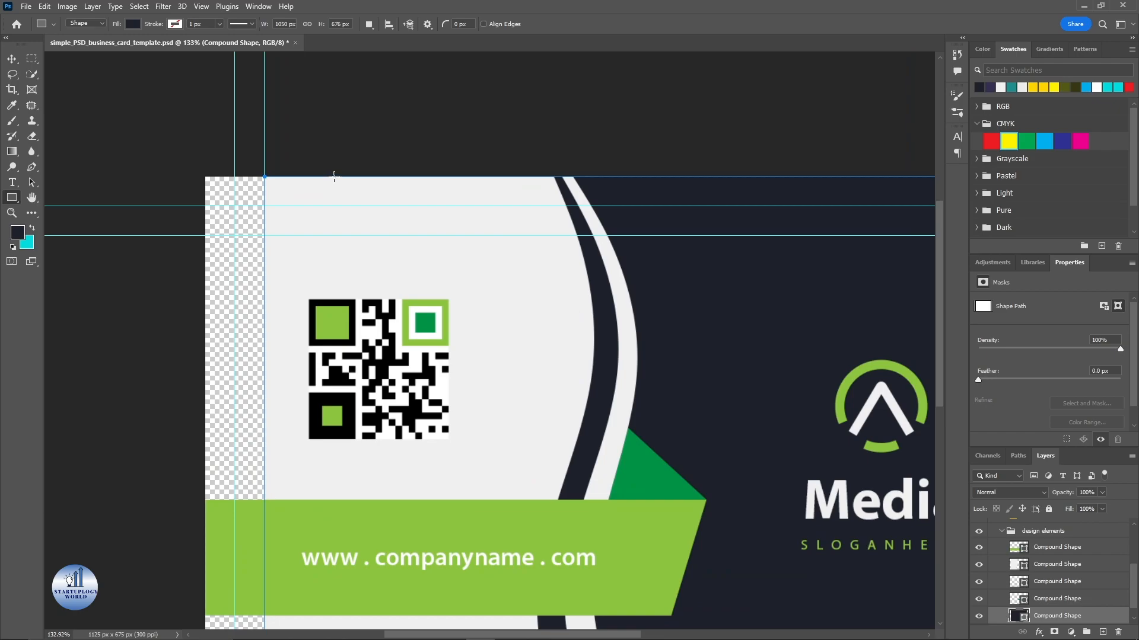
Draw a 164 × 675 px rectangle down the card's left transparent strip
{"action": "left_click_drag", "start_coordinate": [264, 178], "coordinate": [331, 612]}
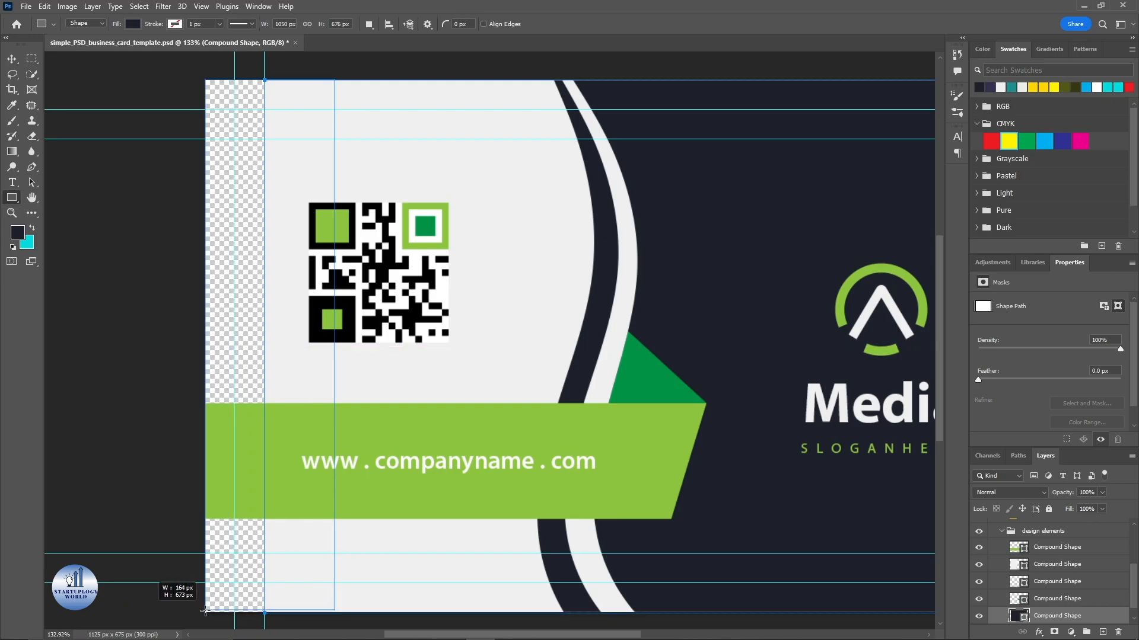
{"action": "left_click_drag", "start_coordinate": [205, 612], "coordinate": [204, 612]}
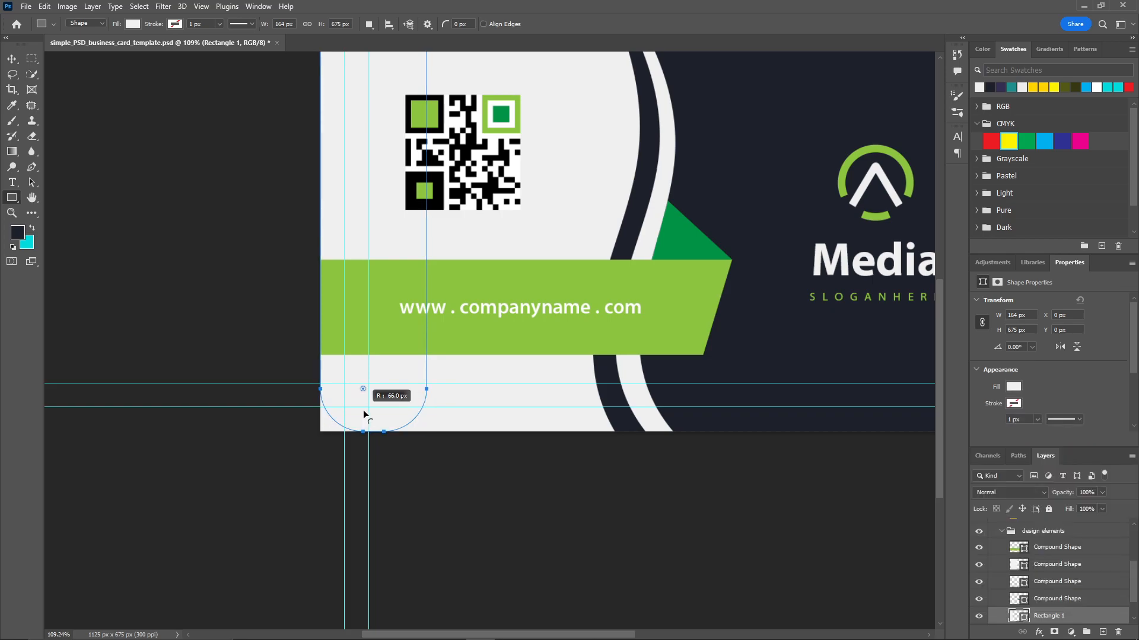
Drag the live corner widget to give the left rectangle a 66 px radius
{"action": "left_click_drag", "start_coordinate": [362, 388], "coordinate": [368, 382]}
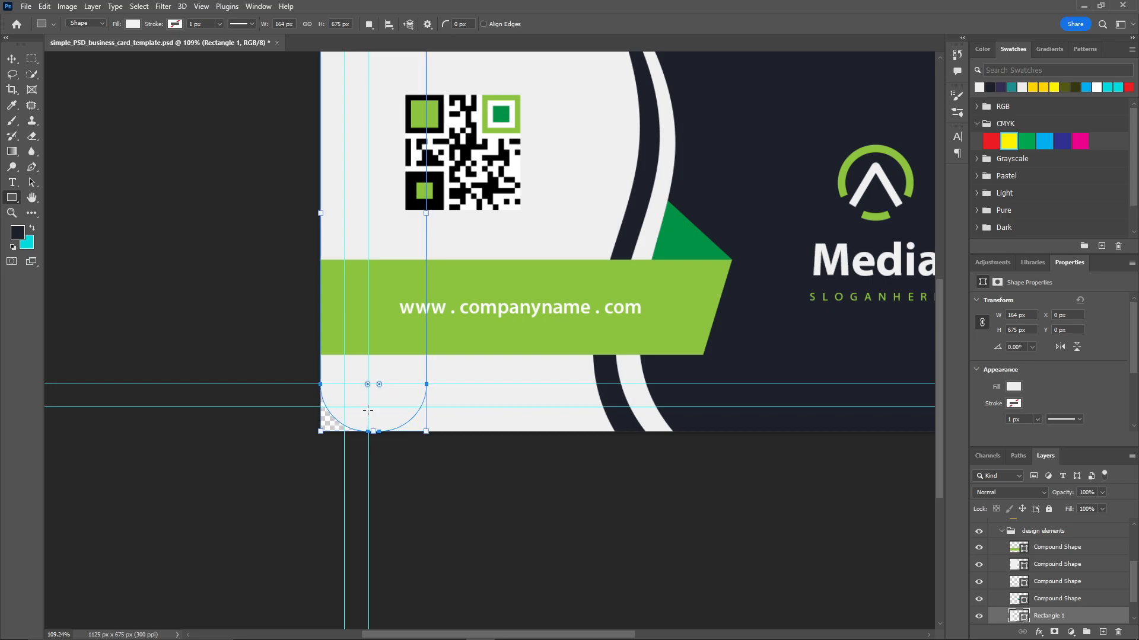
{"action": "mouse_move", "coordinate": [314, 103]}
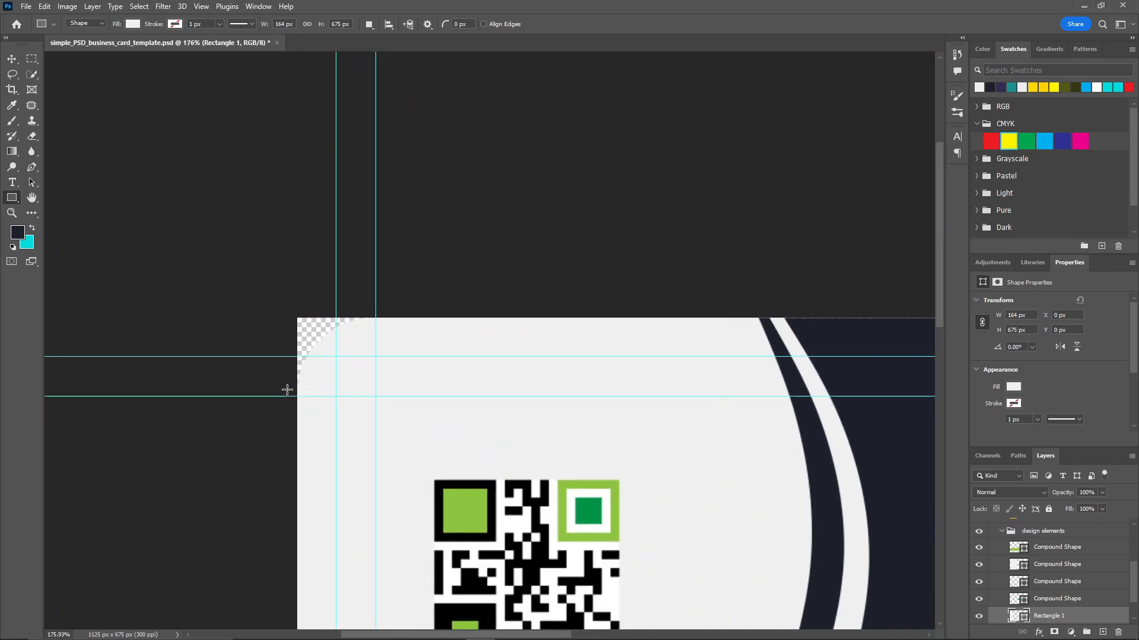
{"action": "mouse_move", "coordinate": [298, 387]}
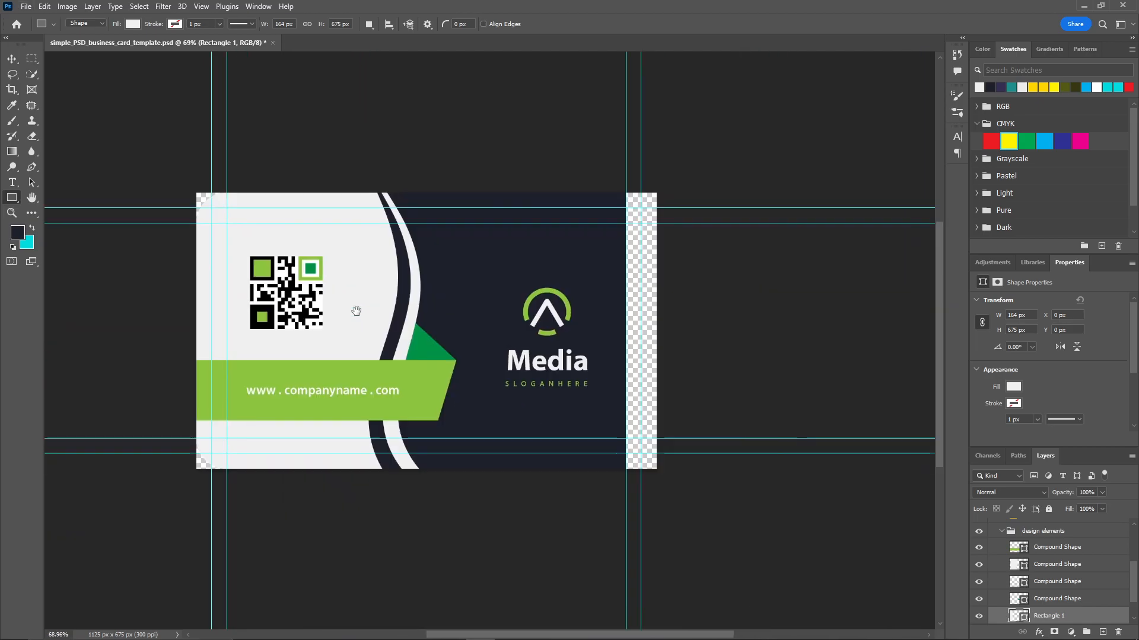
{"action": "mouse_move", "coordinate": [250, 276]}
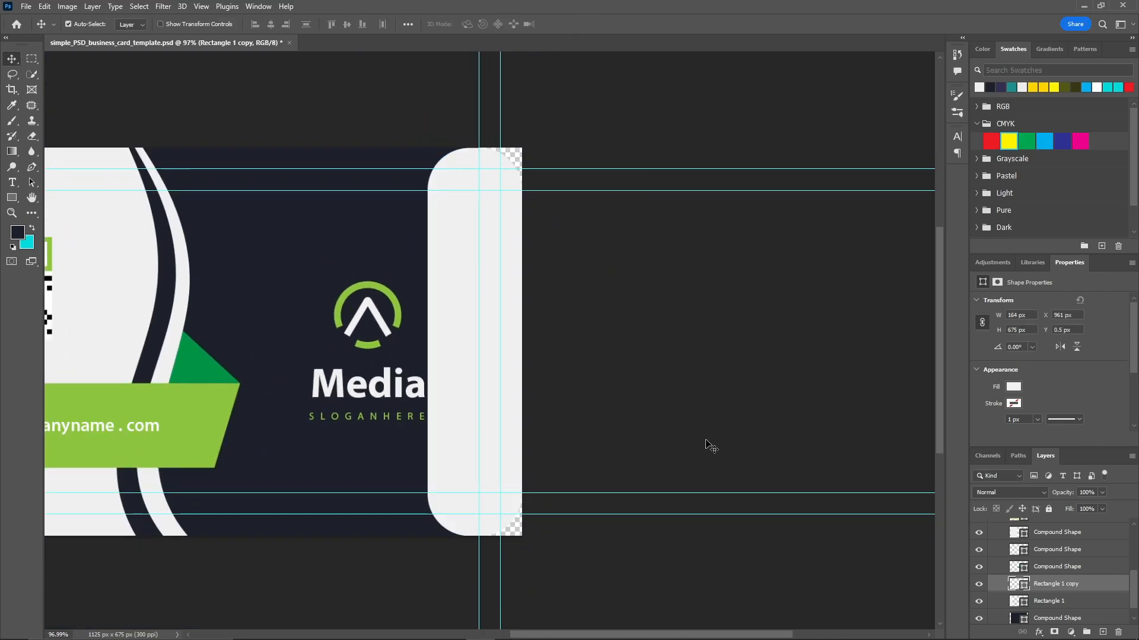
{"action": "mouse_move", "coordinate": [352, 217]}
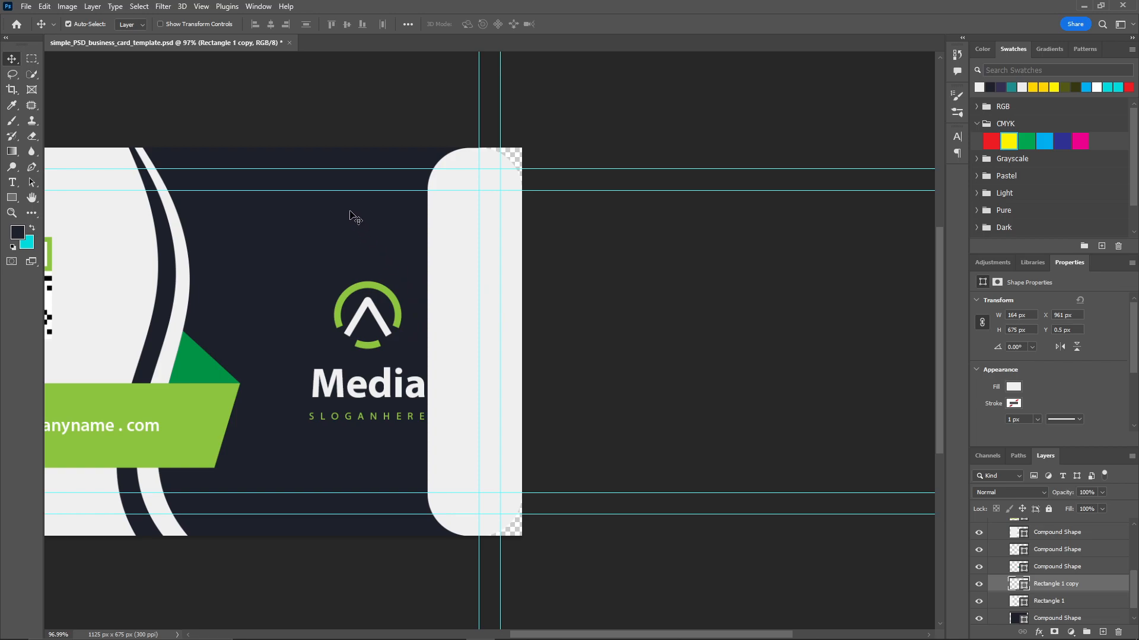
Hide the back, Dw Cut and Bleed, and Trim groups so only the front shows
{"action": "left_click", "coordinate": [1013, 386]}
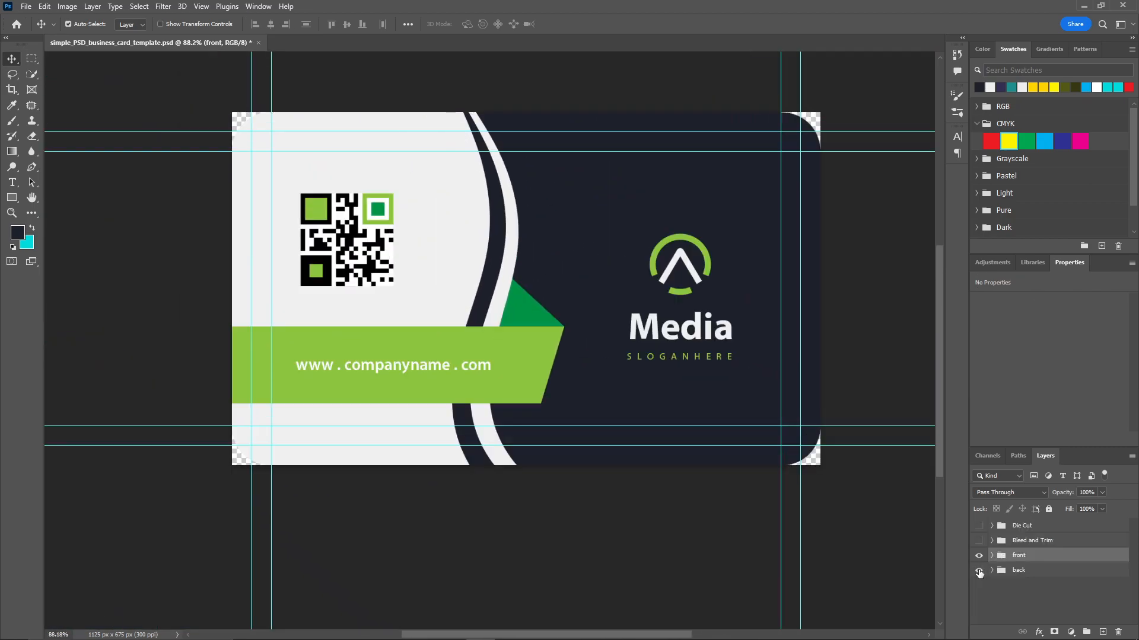
{"action": "left_click", "coordinate": [978, 569]}
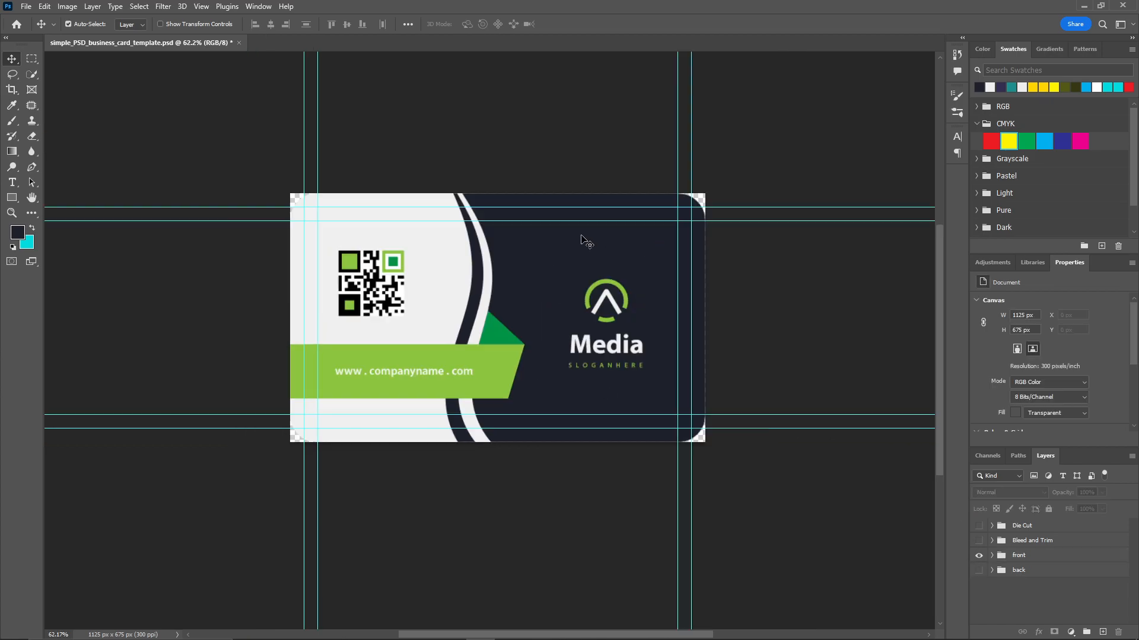
{"action": "mouse_move", "coordinate": [26, 14]}
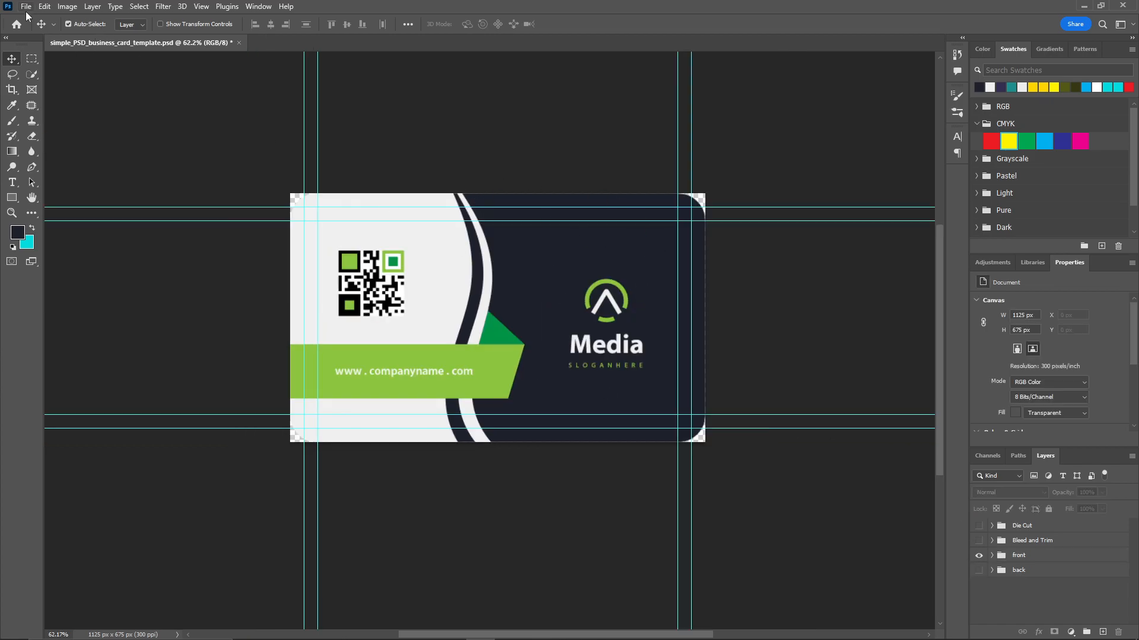
Open Save for Web (Legacy) and choose PNG-24 with transparency
{"action": "left_click", "coordinate": [27, 7]}
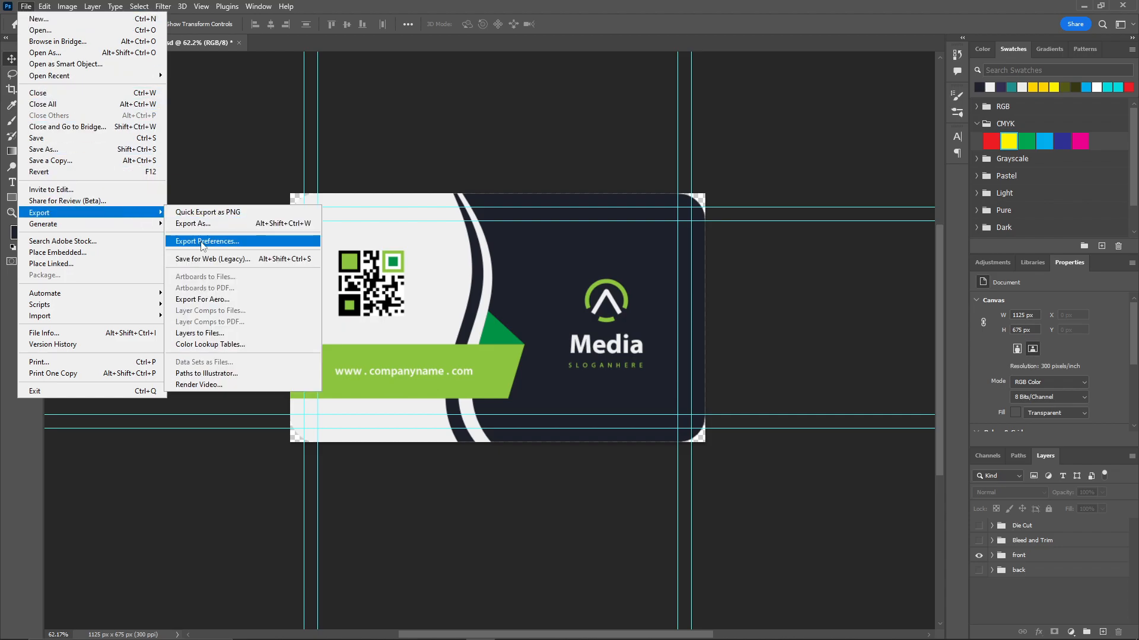
{"action": "left_click", "coordinate": [213, 261]}
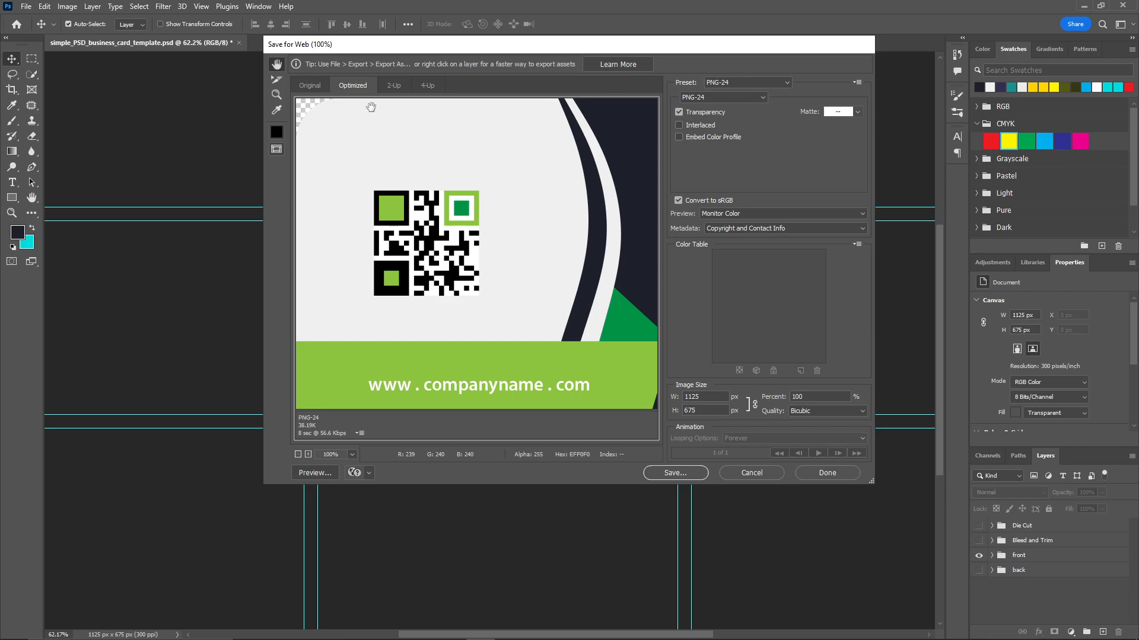
{"action": "left_click", "coordinate": [721, 97]}
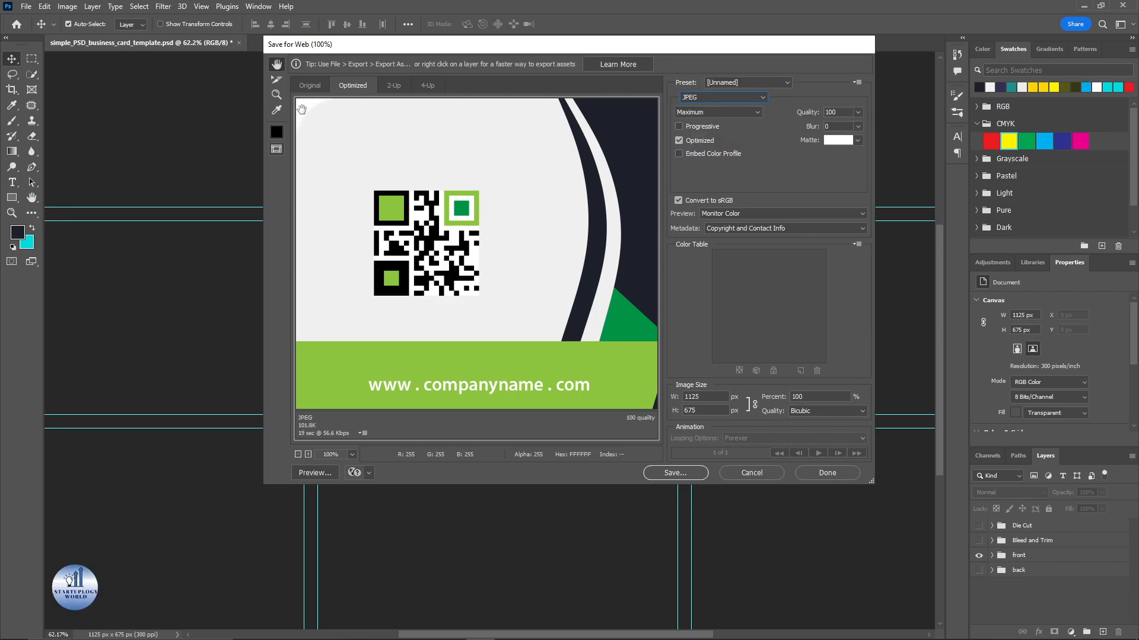
{"action": "left_click", "coordinate": [722, 97]}
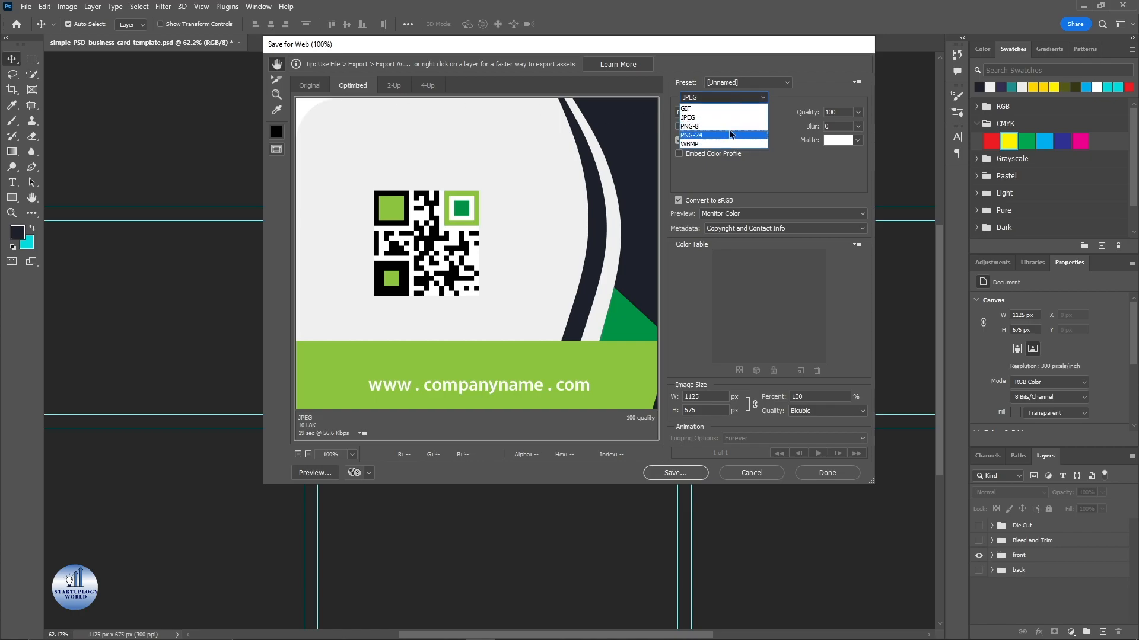
{"action": "left_click", "coordinate": [690, 136]}
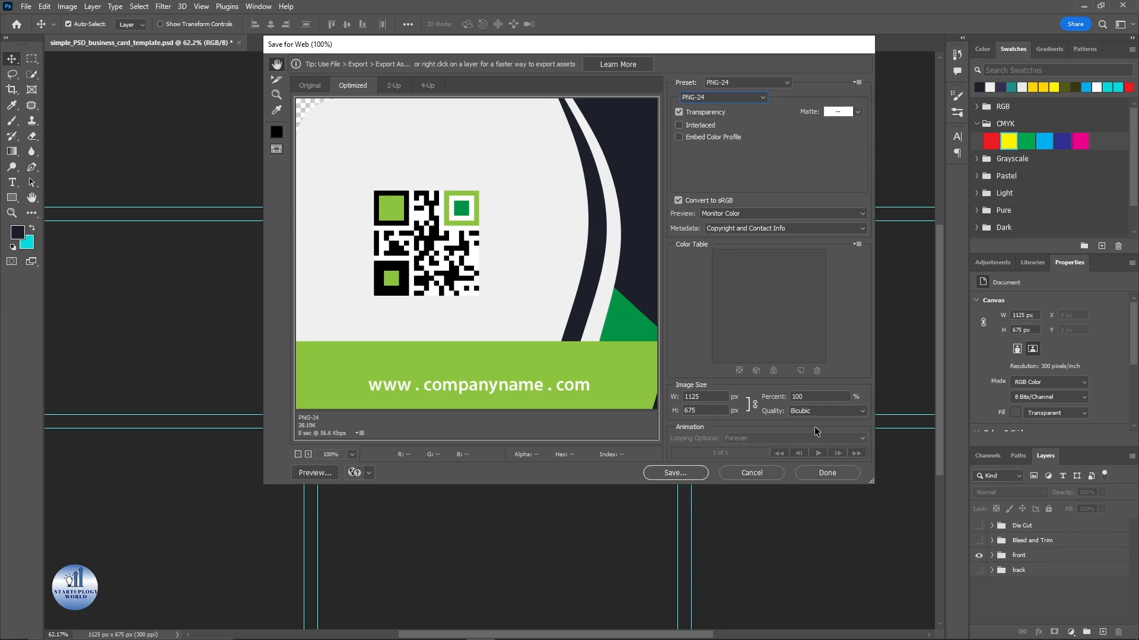
Save to Downloads, replacing the existing simple_PSD_business_card_template.png
{"action": "left_click", "coordinate": [673, 473]}
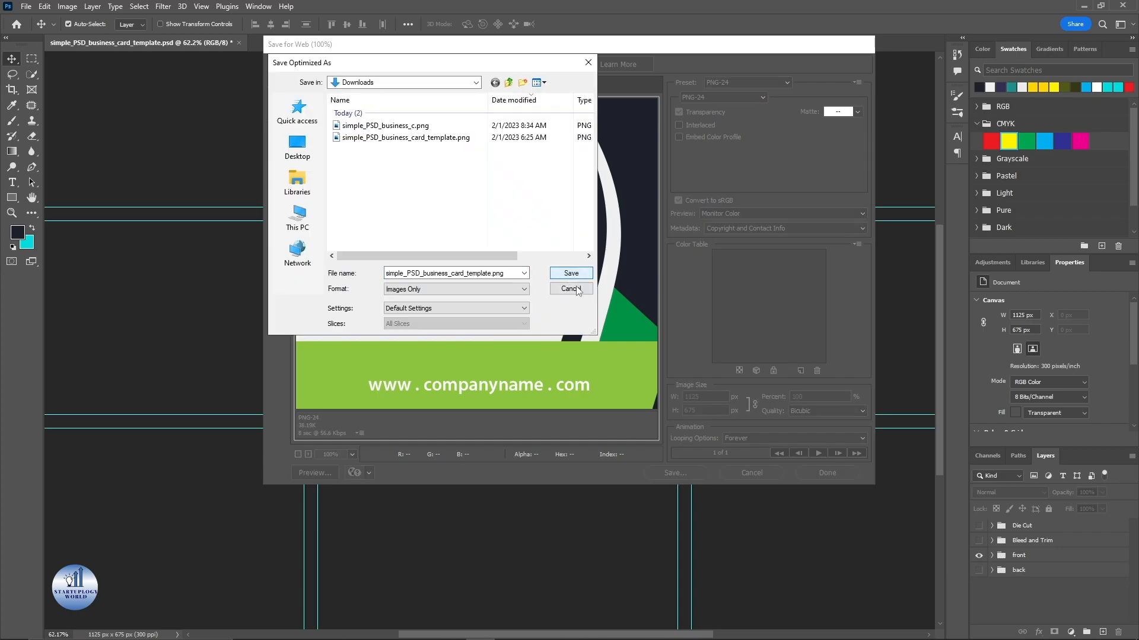
{"action": "left_click", "coordinate": [571, 273]}
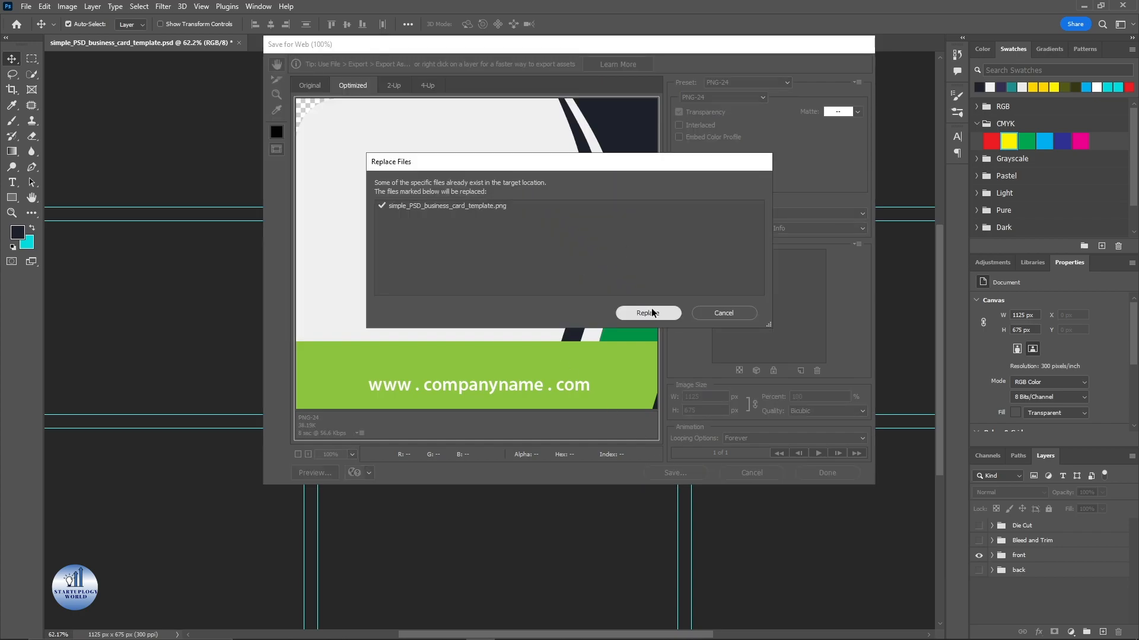
{"action": "left_click", "coordinate": [647, 313]}
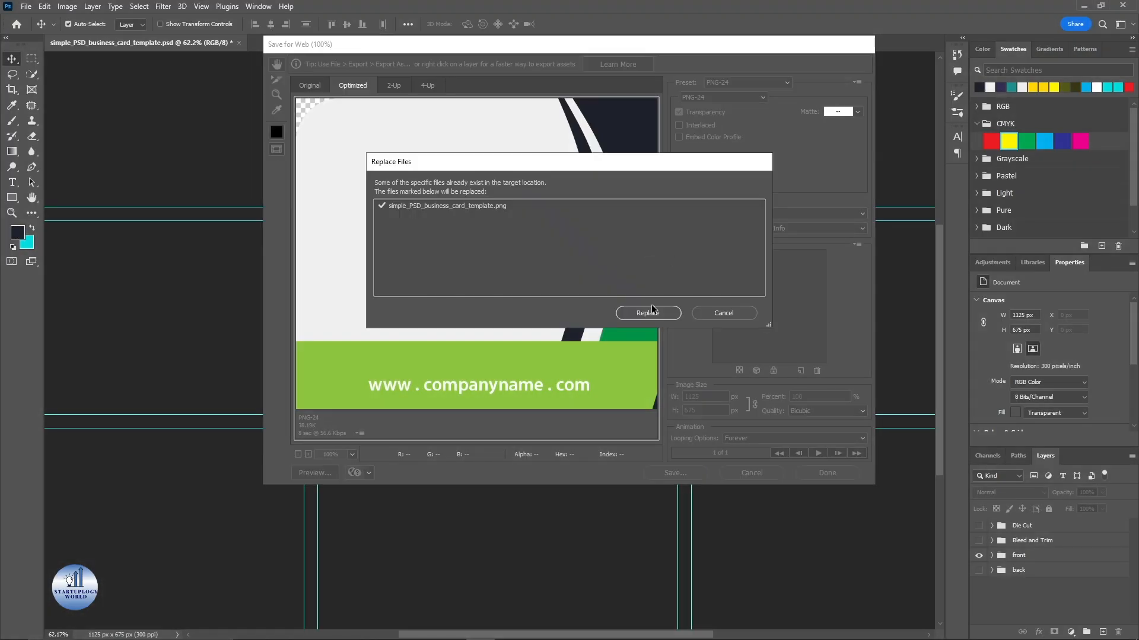
{"action": "left_click", "coordinate": [646, 313]}
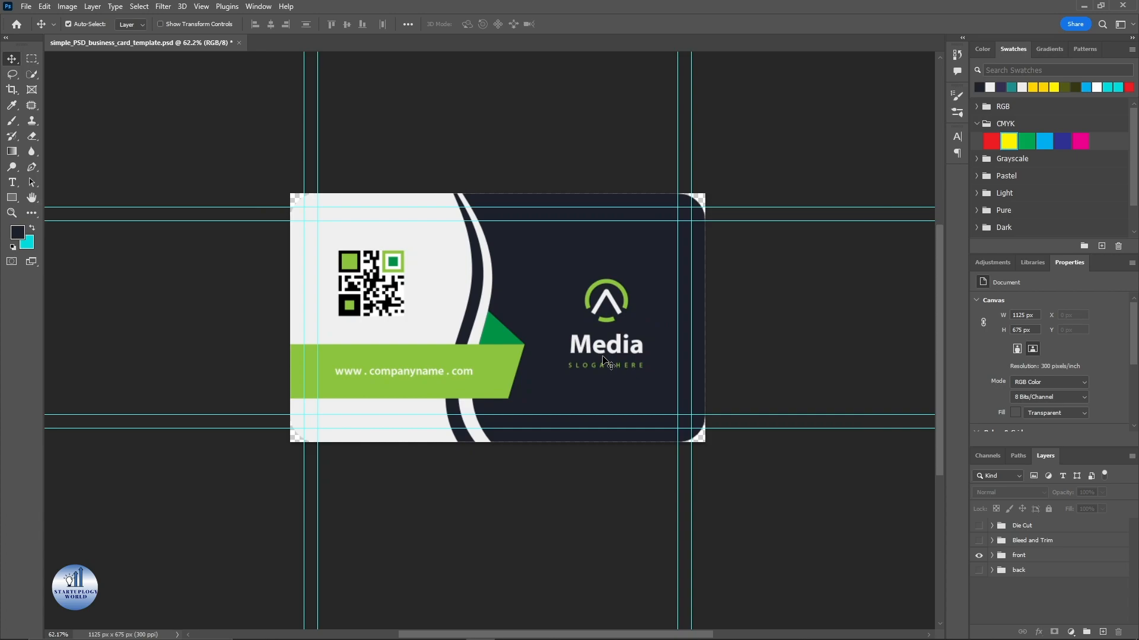